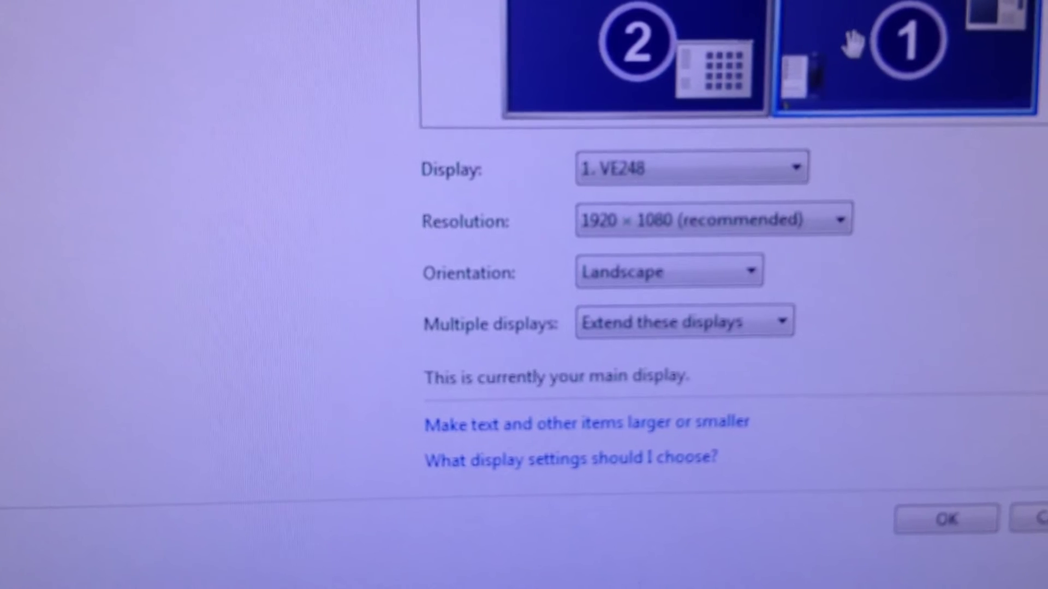
Step: Select monitor 2, the extended 1920 × 1080 display, to show it listed as the VGA display device
{"action": "left_click", "coordinate": [640, 49]}
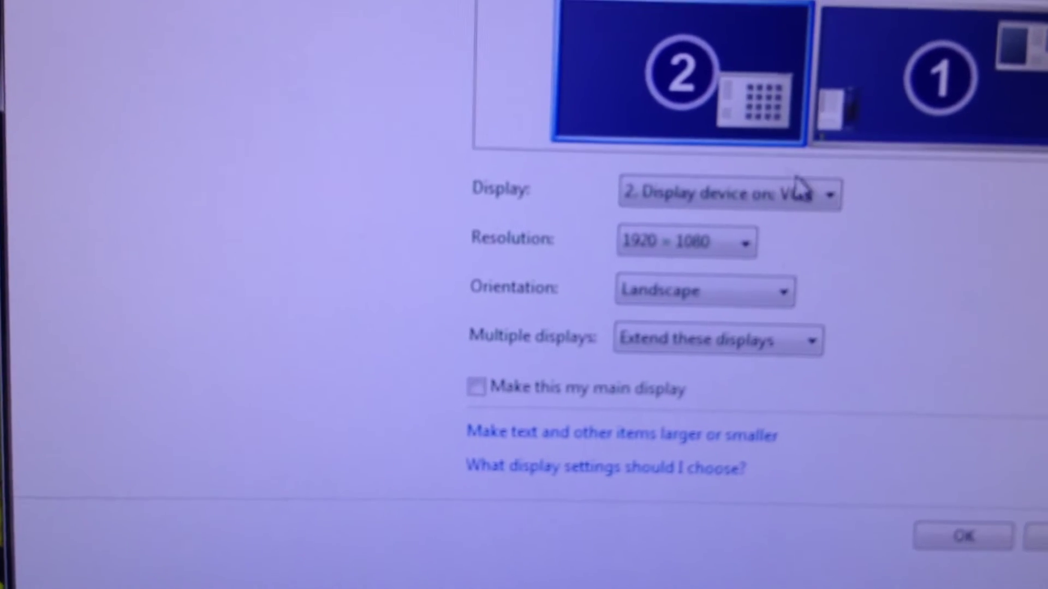